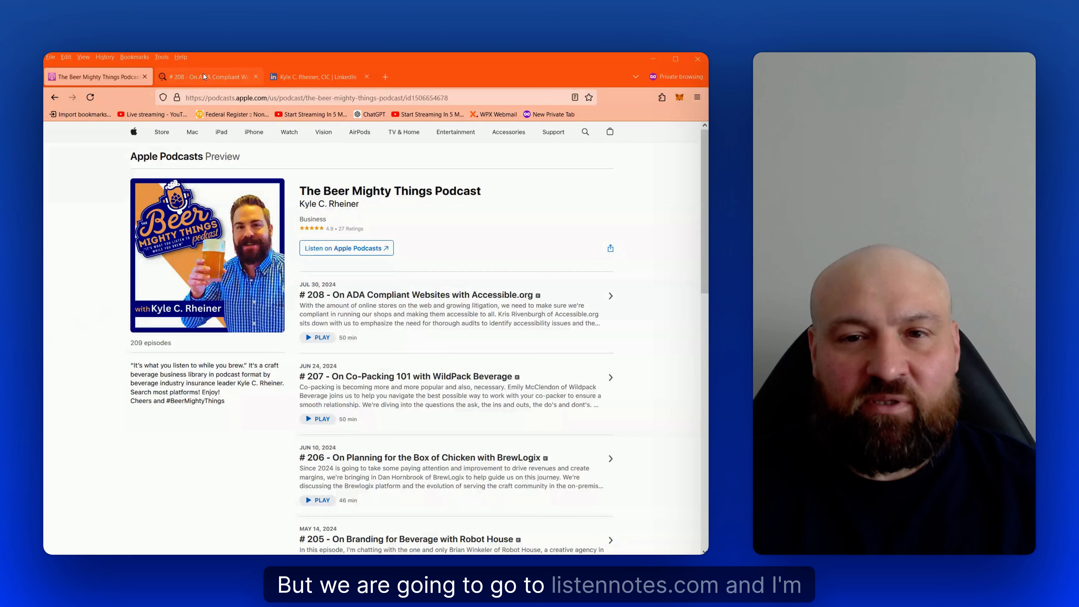
Switch to the Listen Notes page for episode #208 On ADA Compliant Websites
click(206, 75)
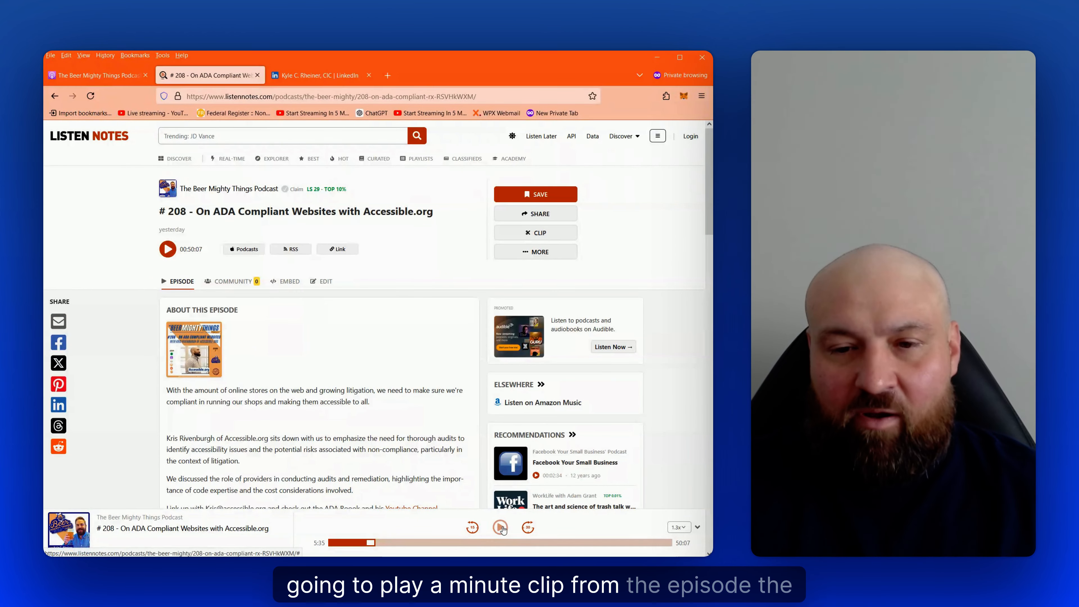
Play the episode from the bottom player and pause it at about 6:52
click(501, 527)
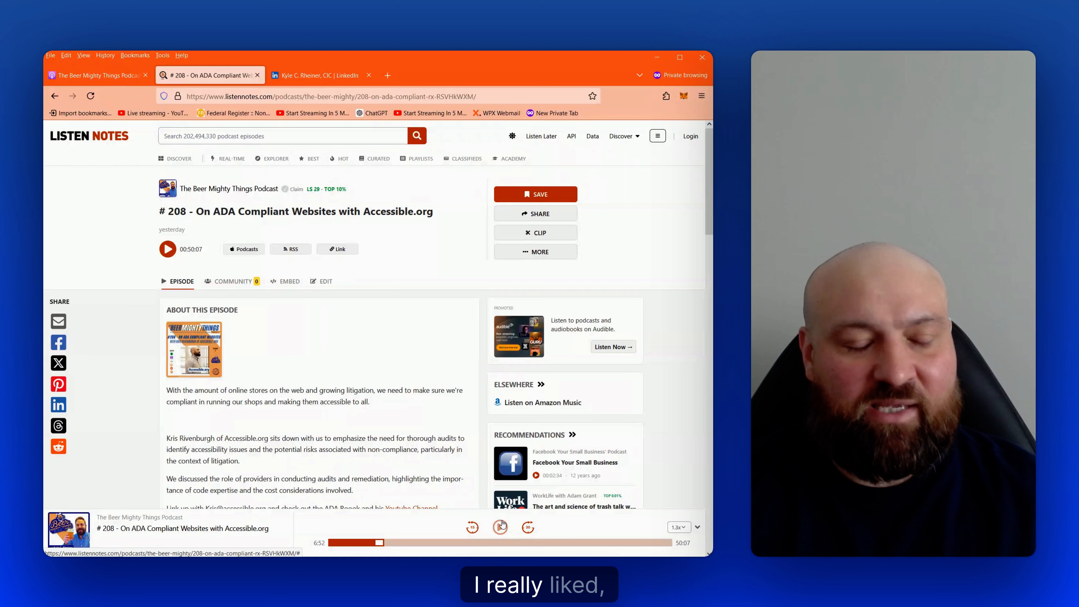
click(500, 527)
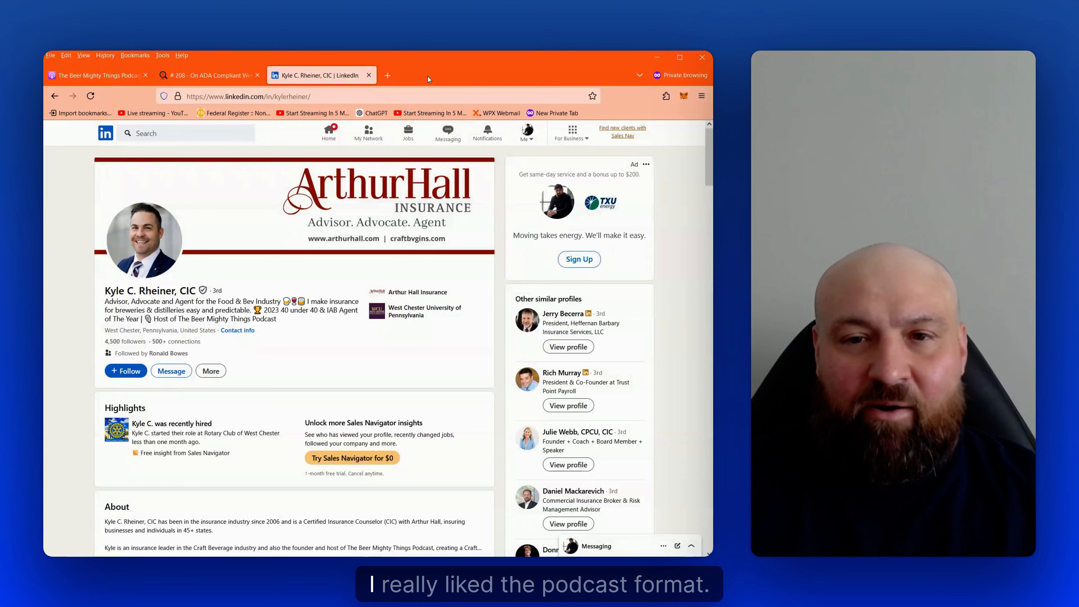
click(208, 75)
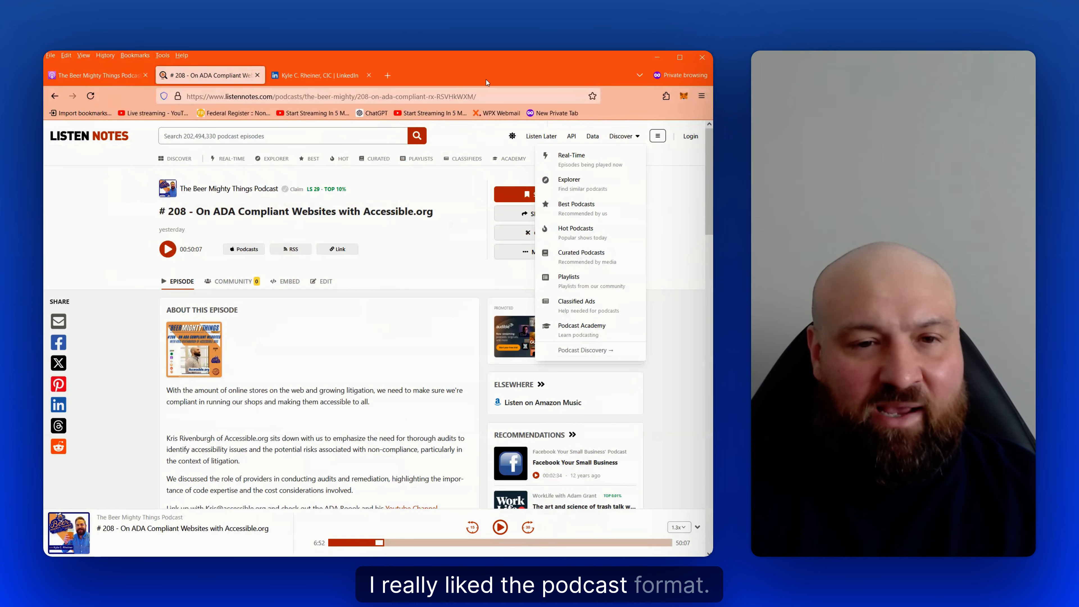